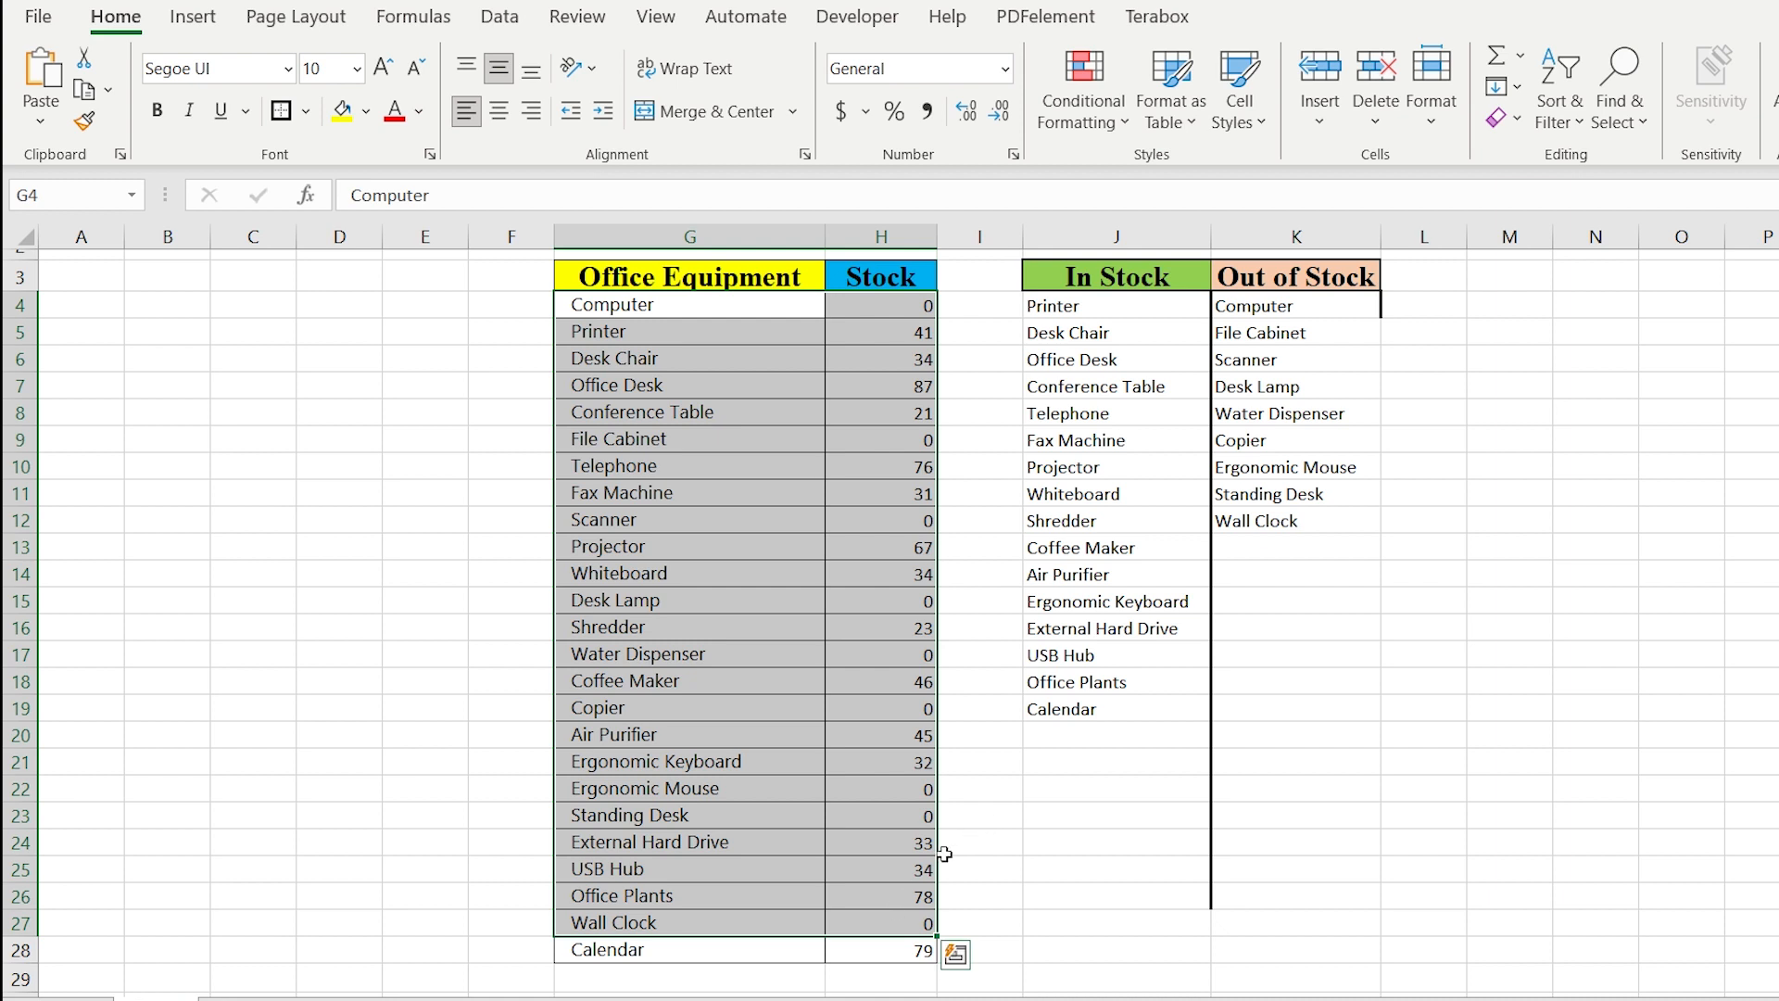
Step: Start typing Computer by hand into the first Out of Stock cell
click(880, 921)
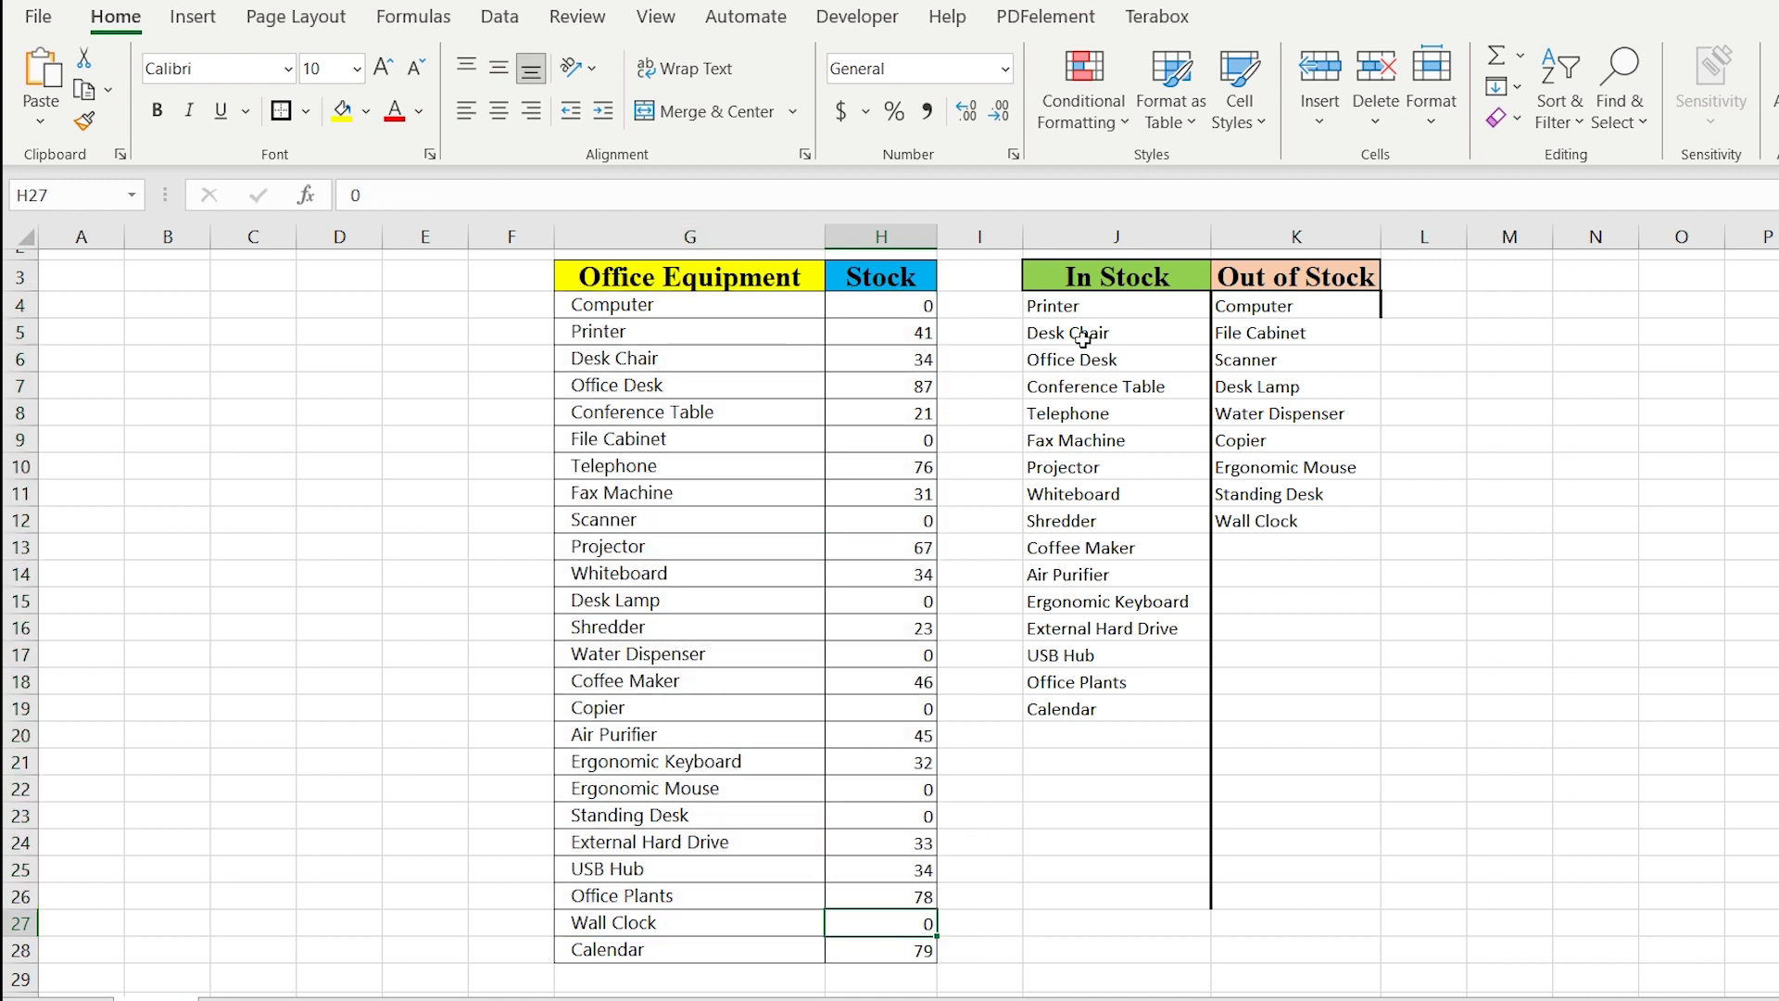
text(Computer)
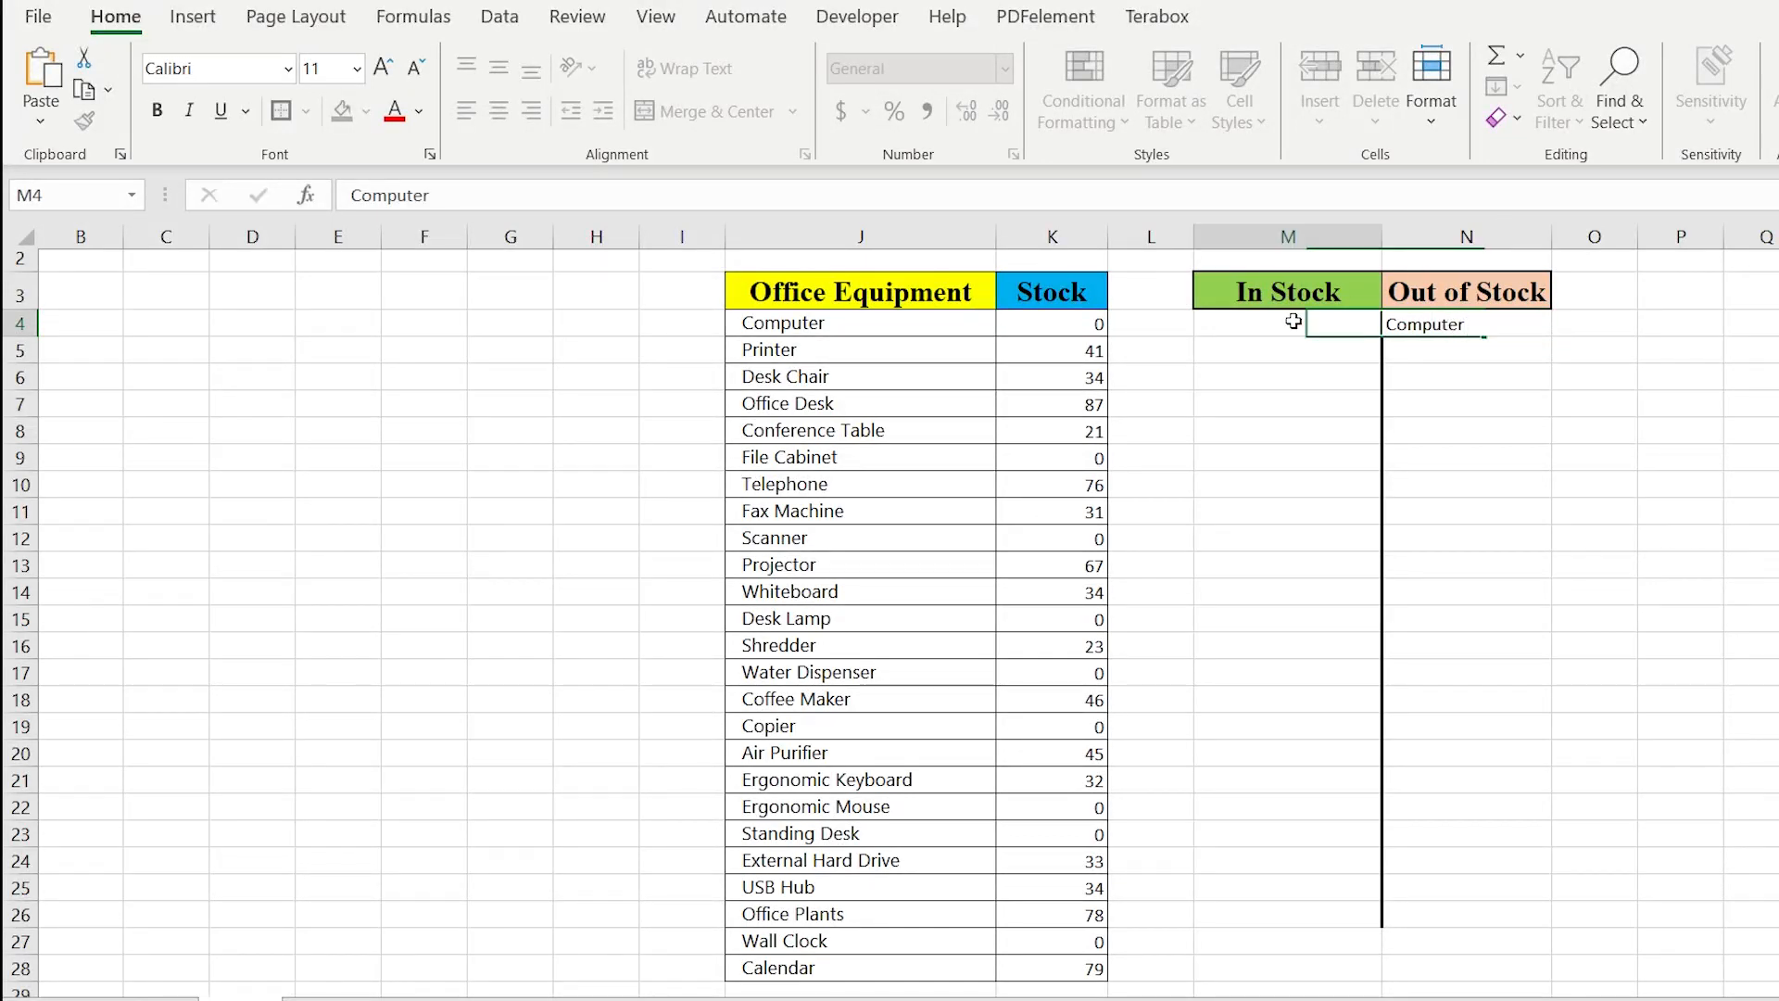
Step: Type Printer by hand as the first In Stock item, then begin another entry
text(Printer)
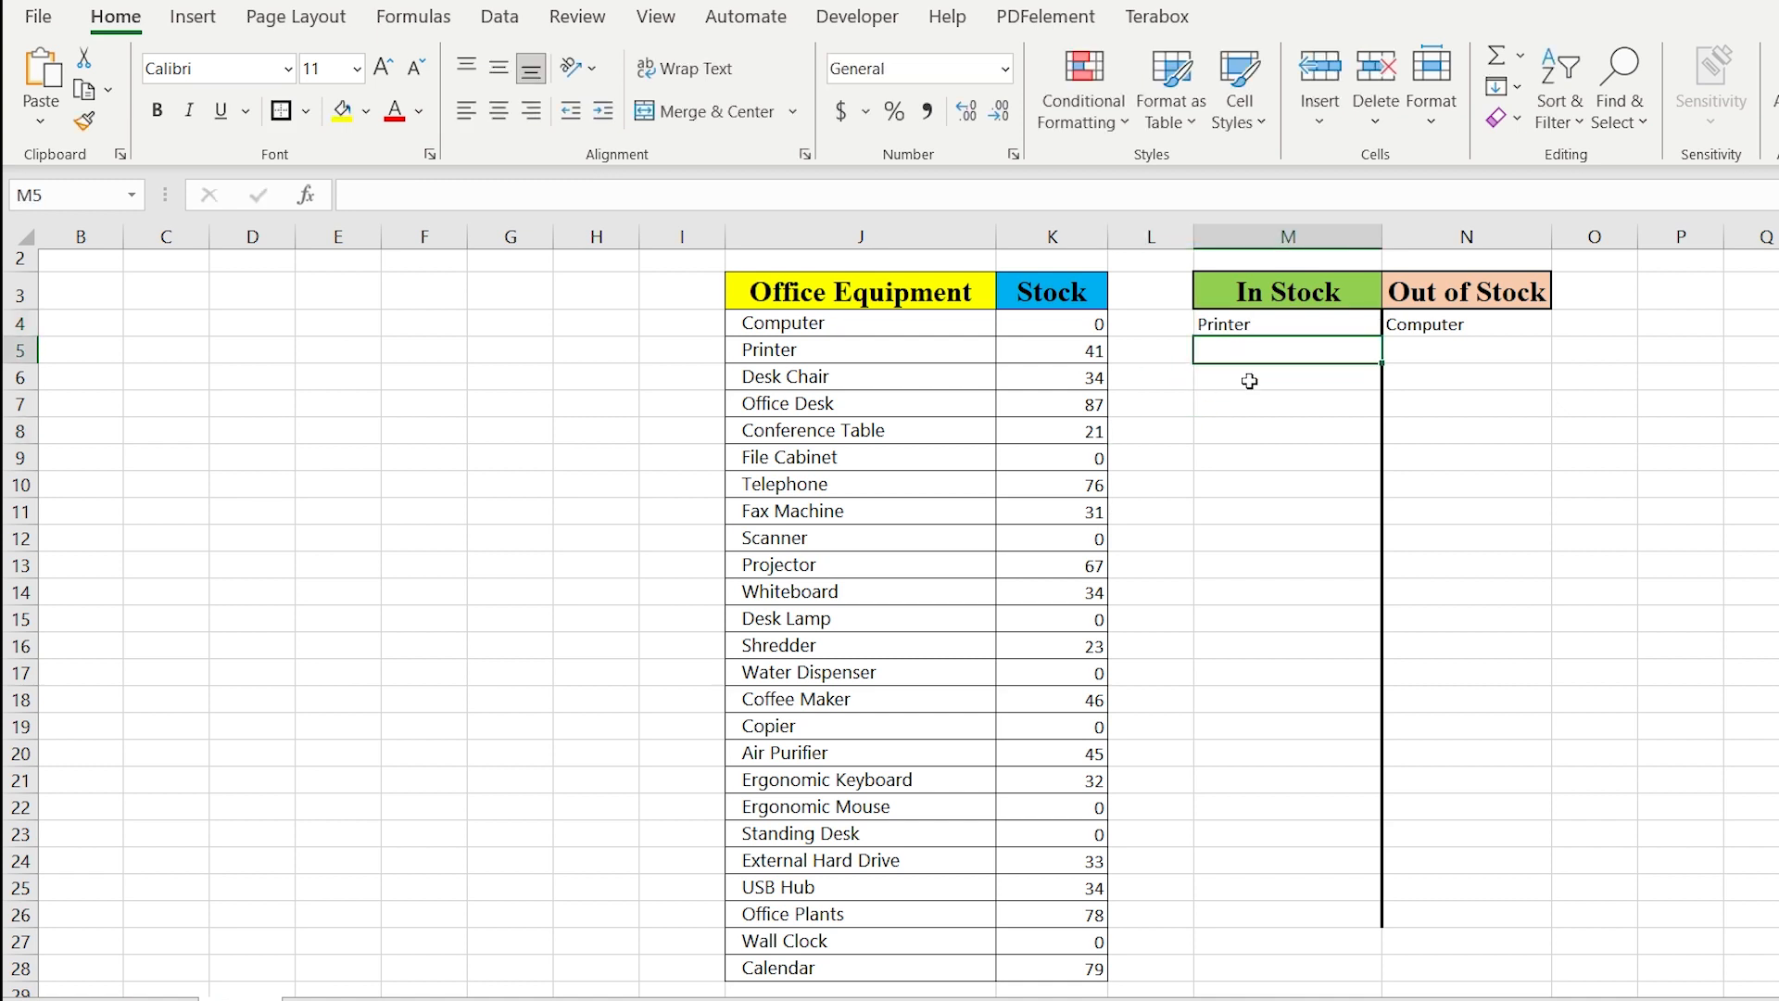
mouse_move(1399, 256)
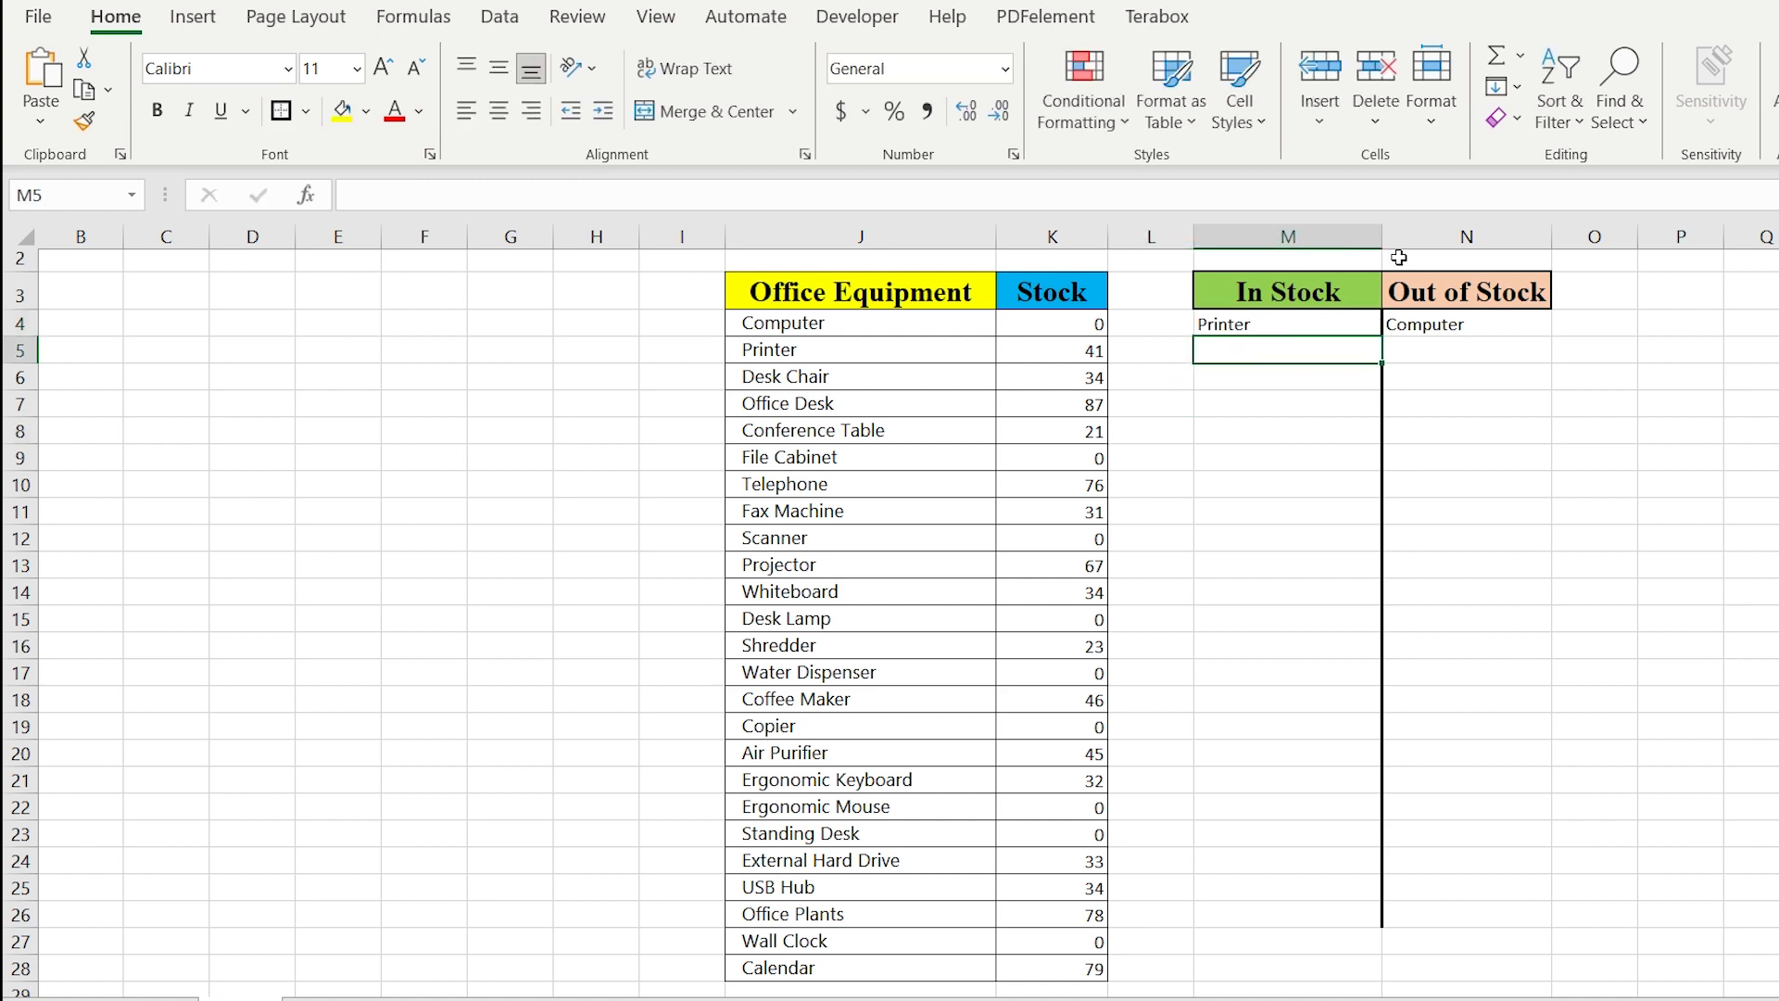
text(Des)
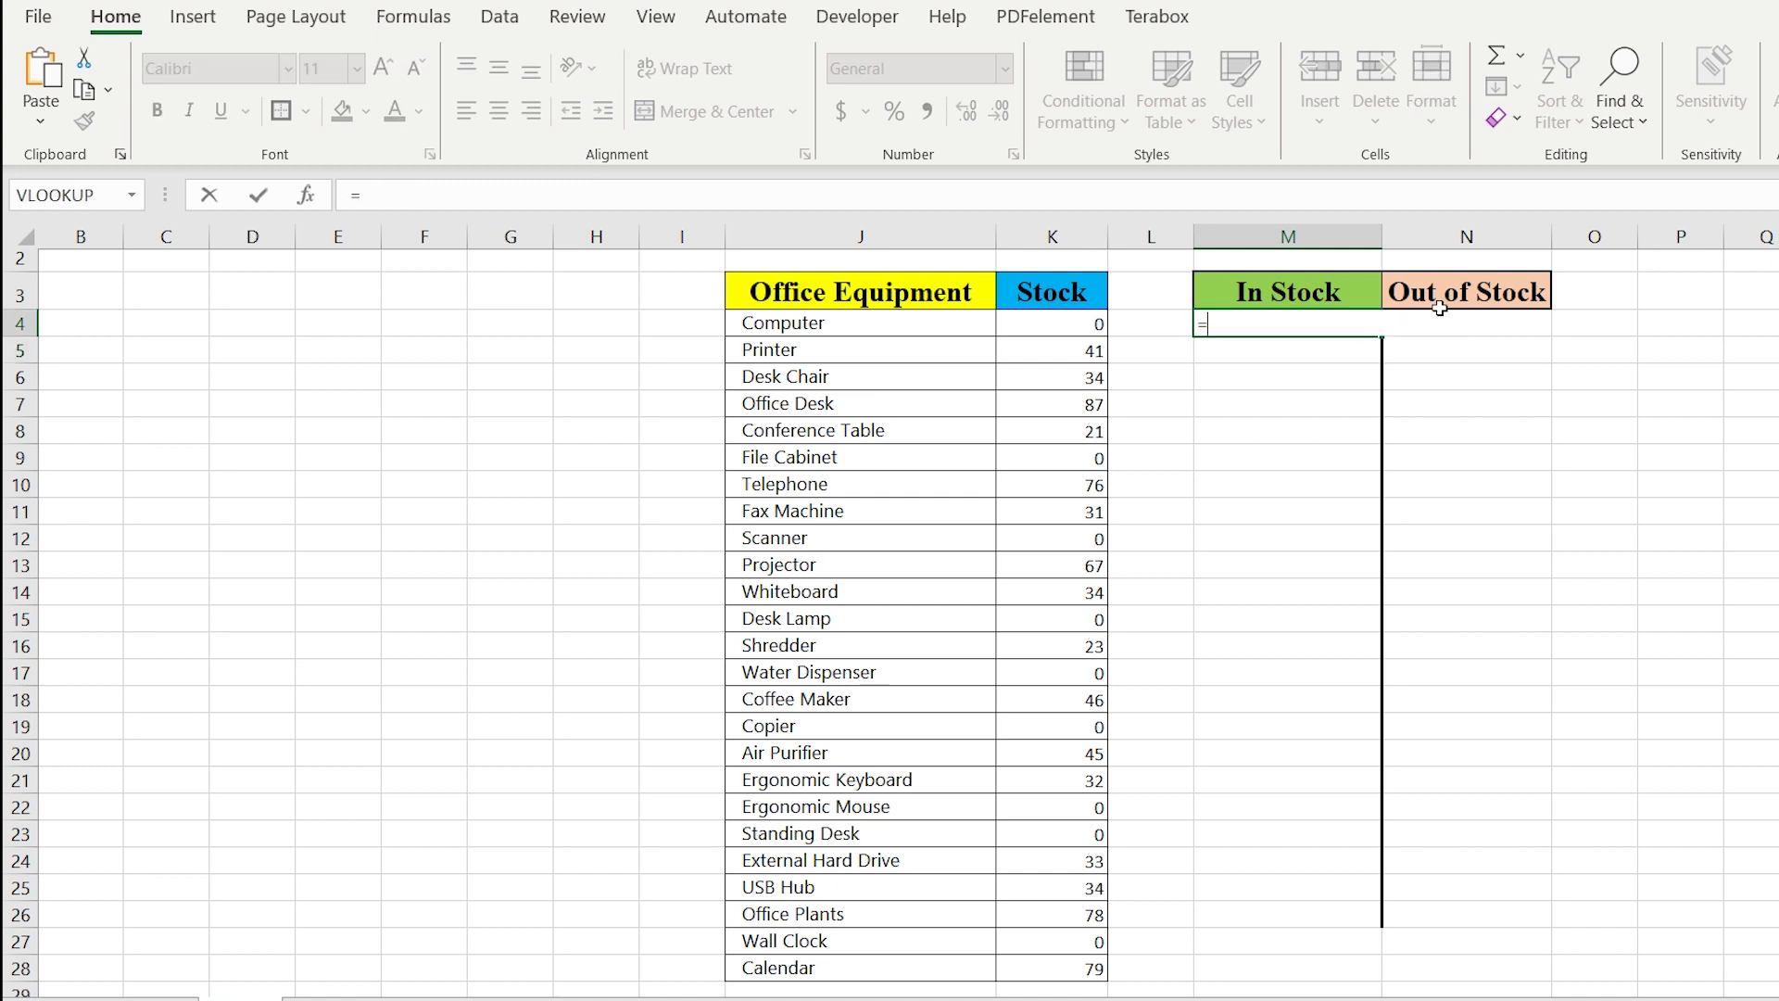
Step: Write =FILTER($J$4:$J$28,$K$4:$K$28>0) in M4 to list equipment with stock above zero
text(=FILTER(J4:J28)
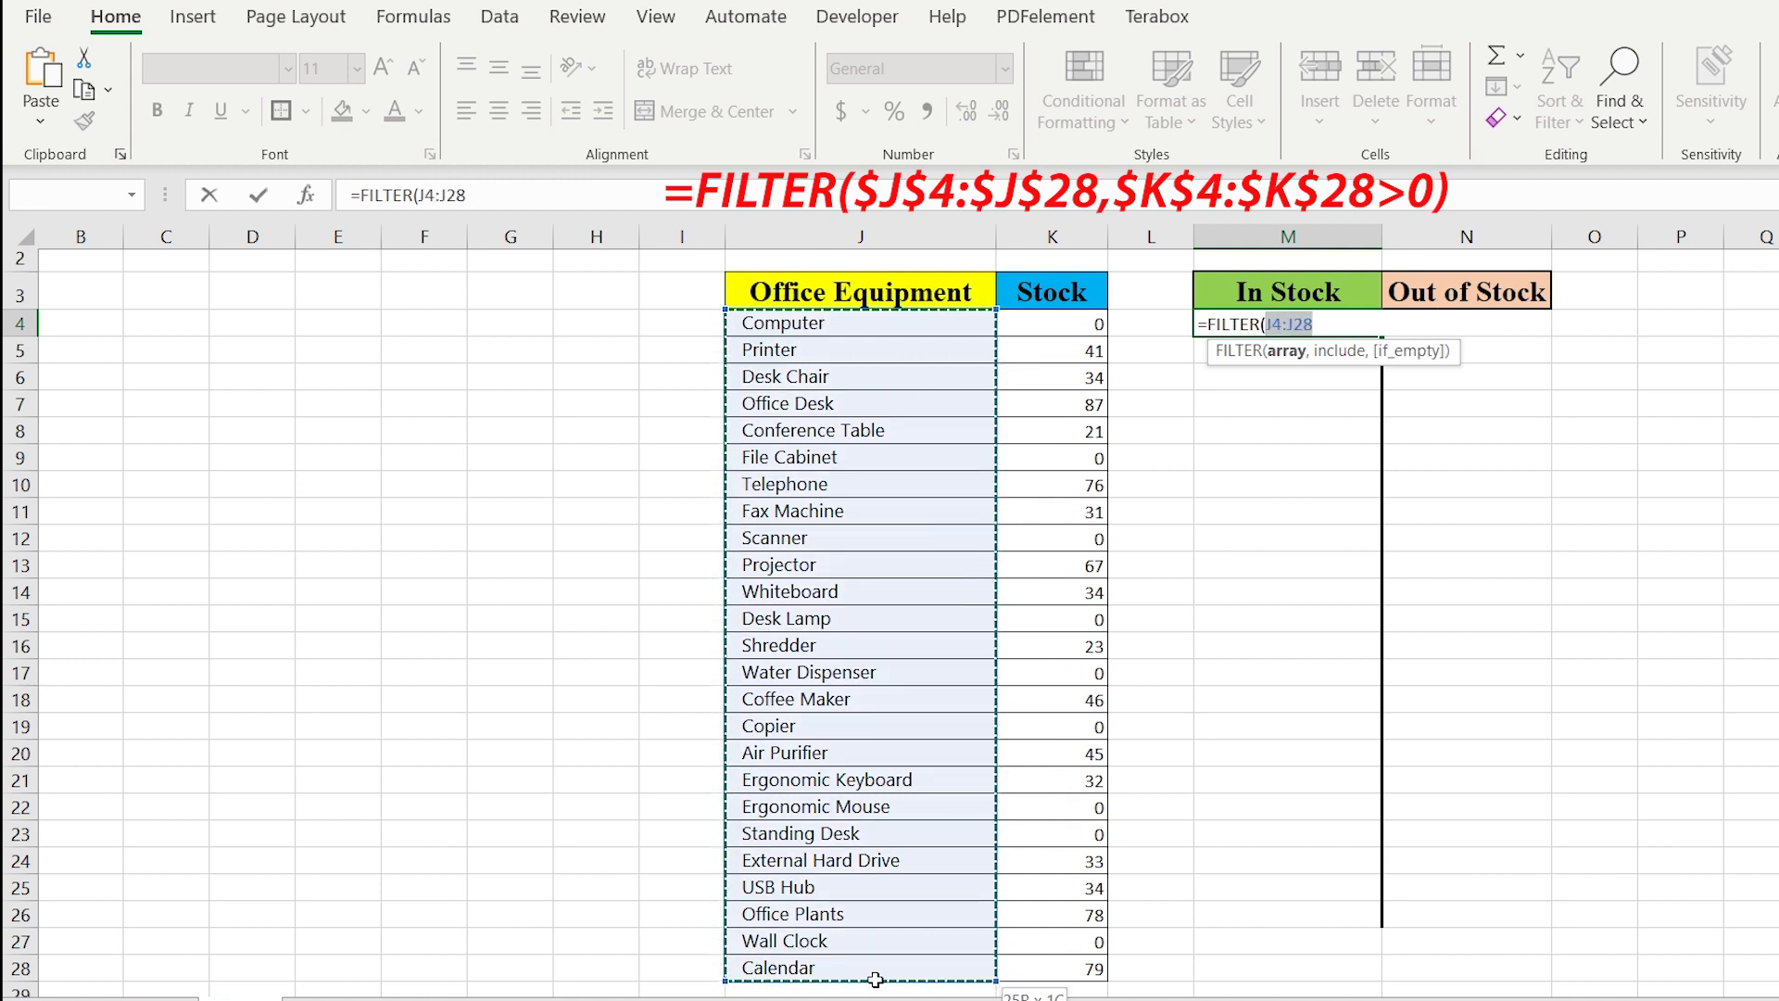
key(F4)
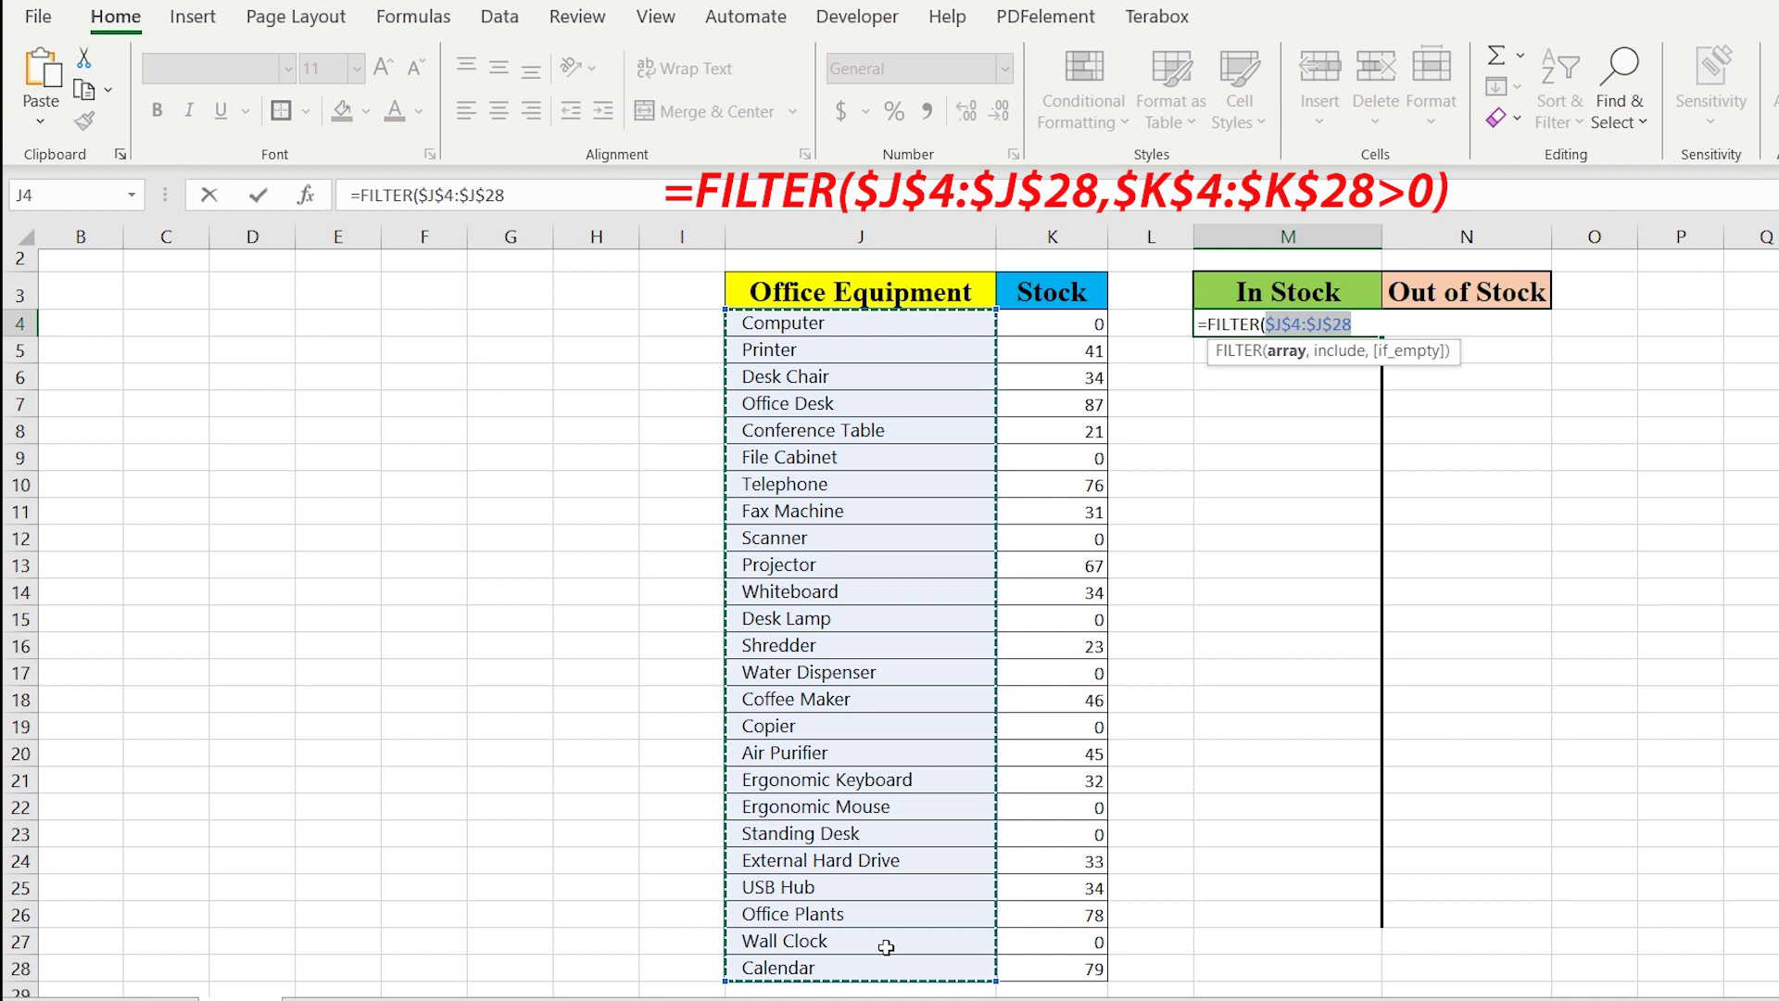
text(,)
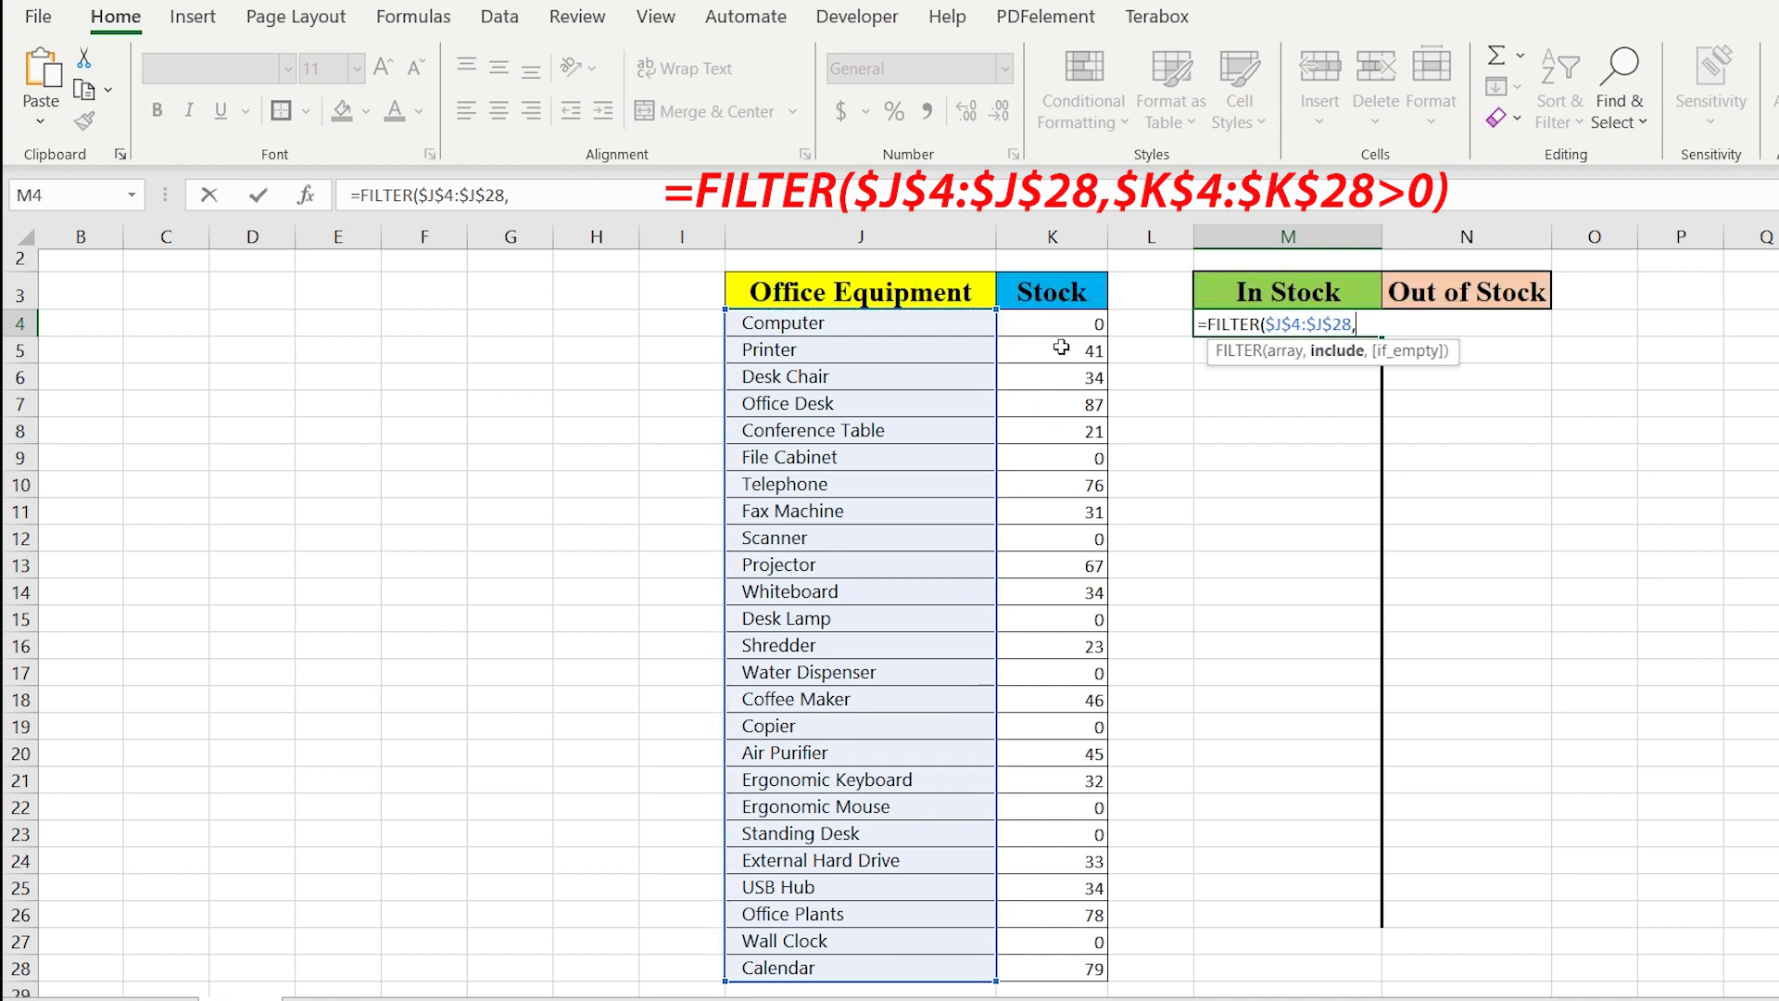
drag(1049, 323, 1049, 967)
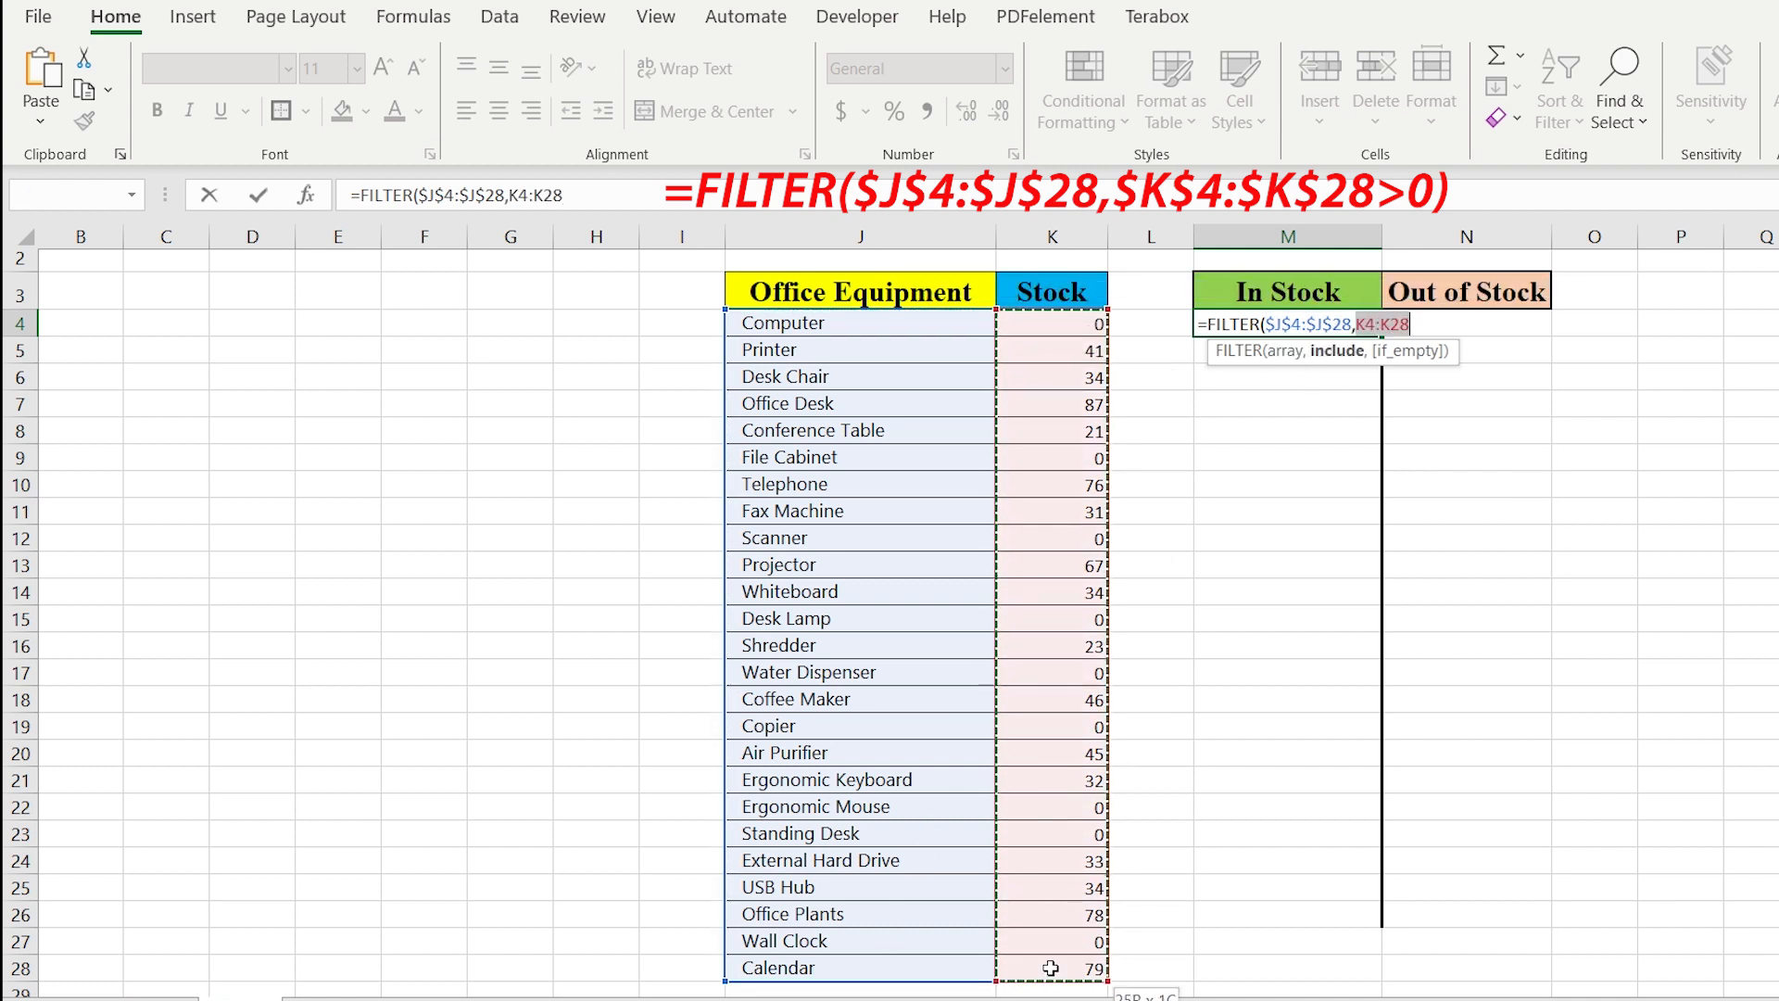
key(f4)
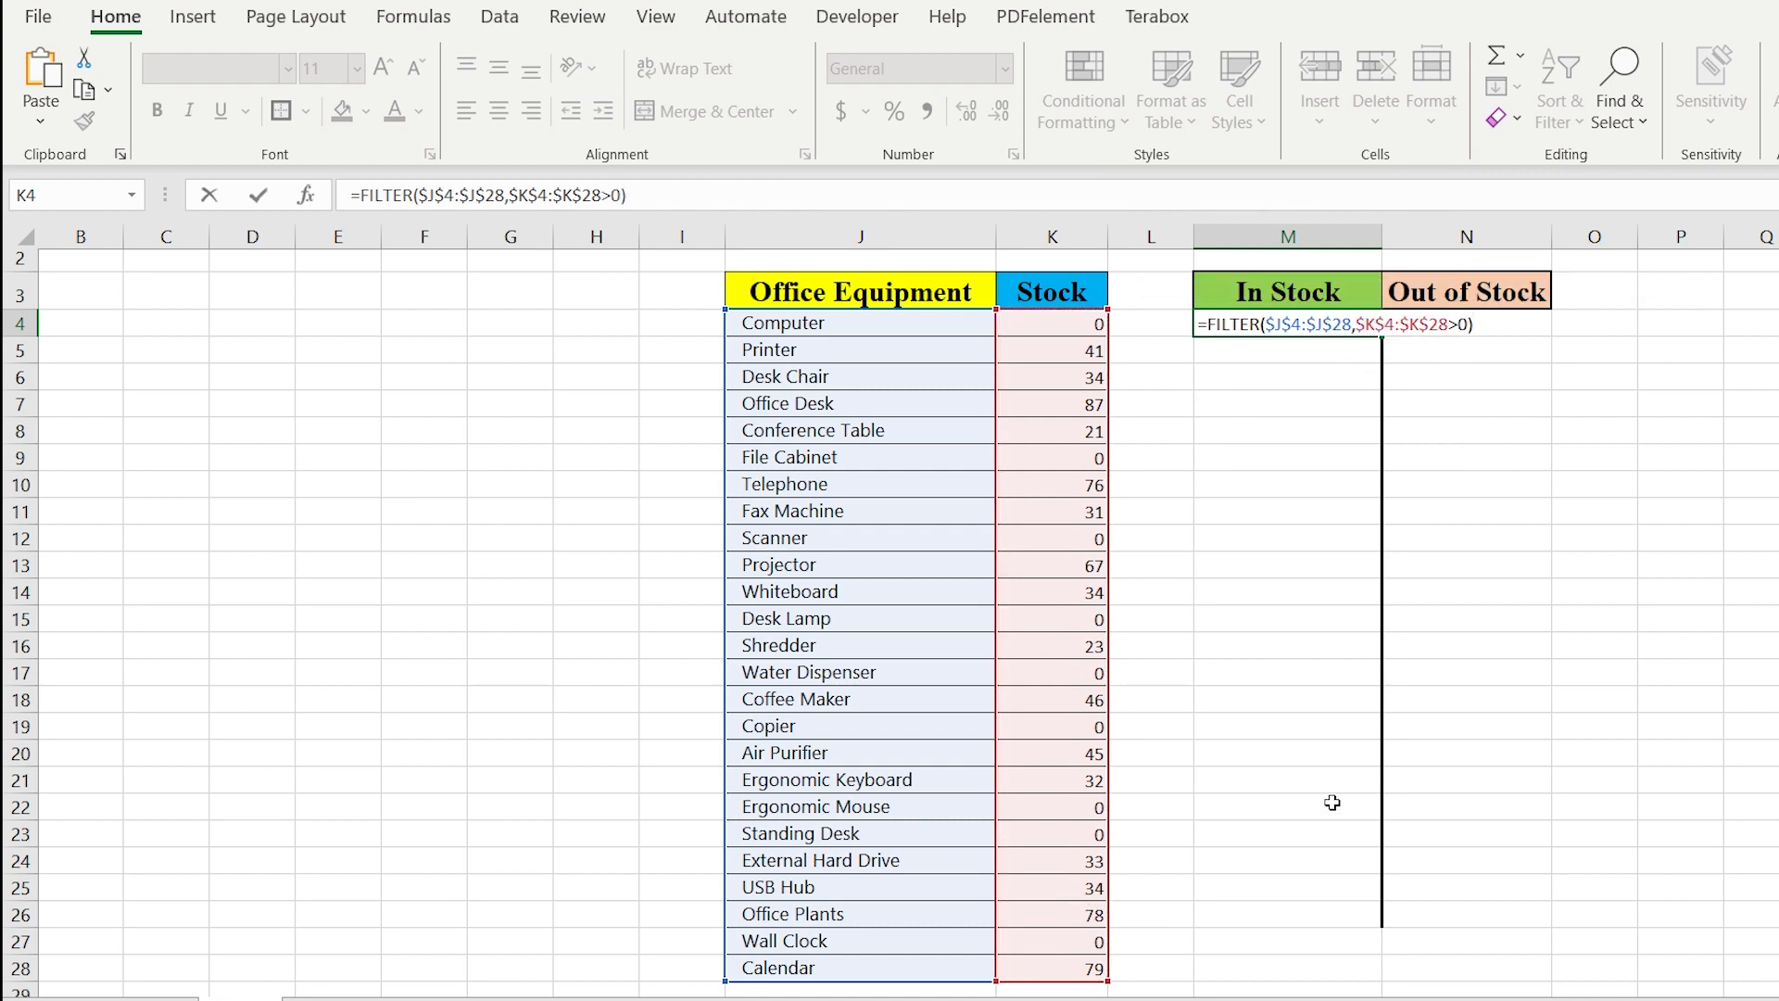
Step: Commit the In Stock formula and enter =FILTER($J$4:$J$28,$K$4:$K$28<=0) in N4 for Out of Stock
key(enter)
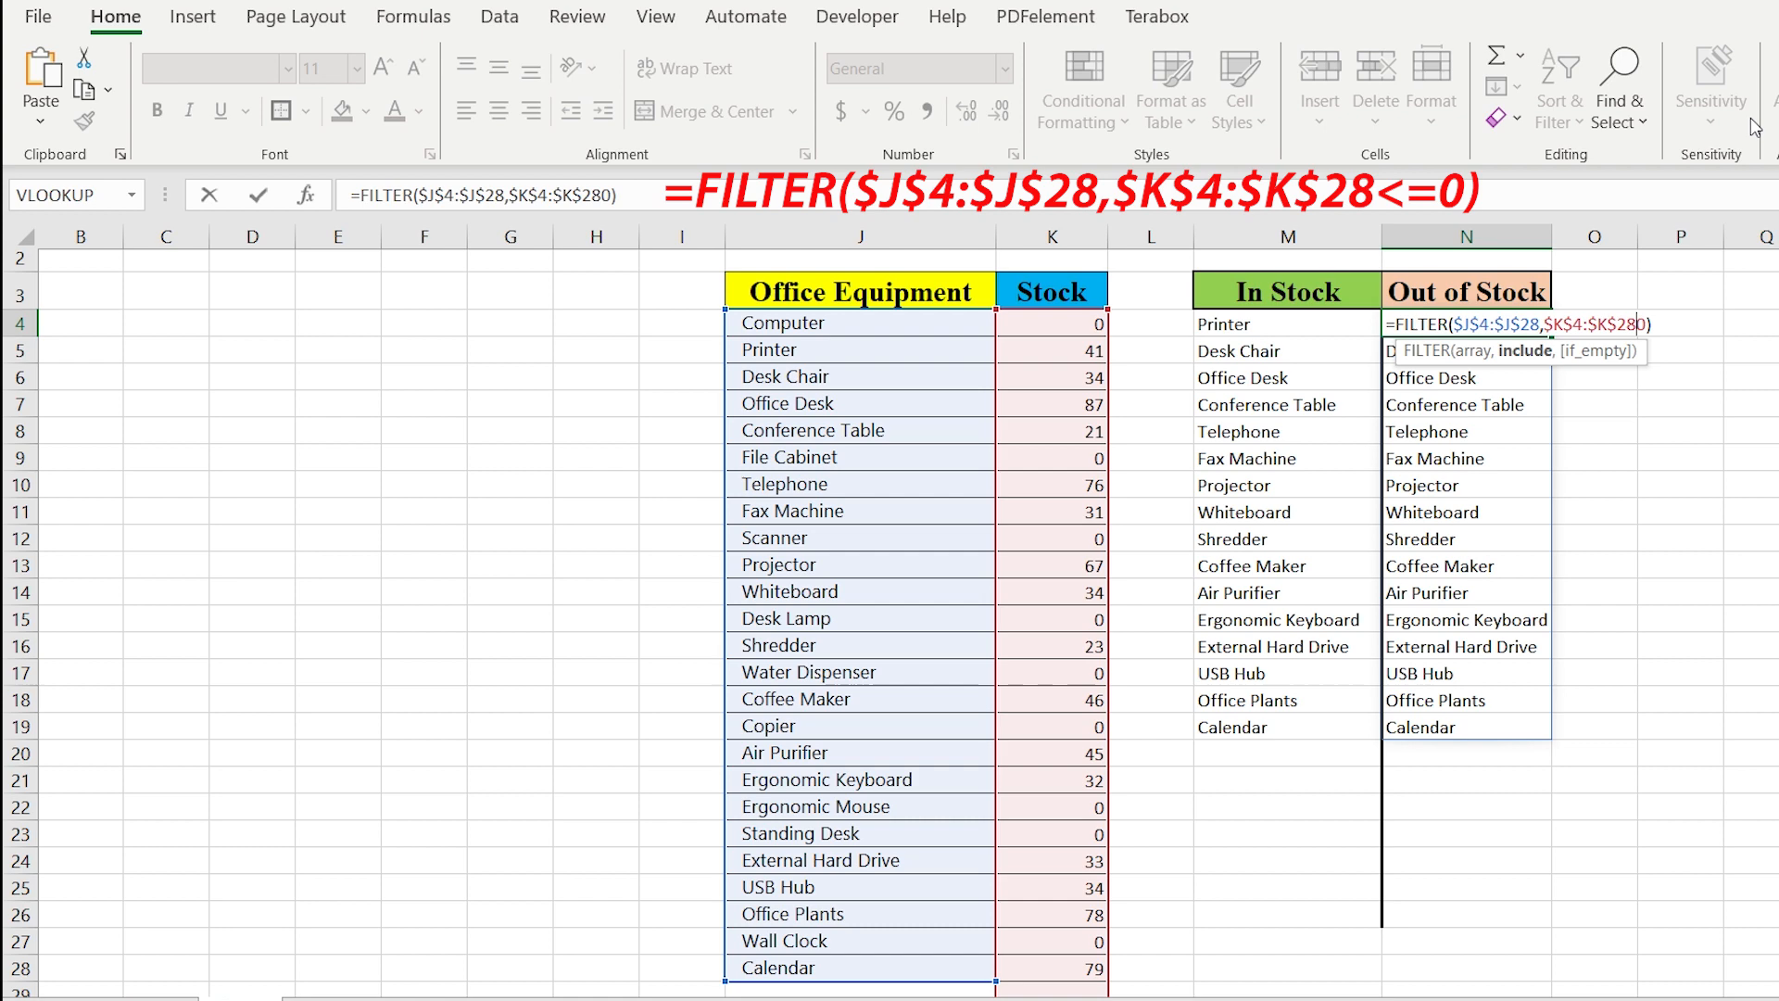
text(<=0))
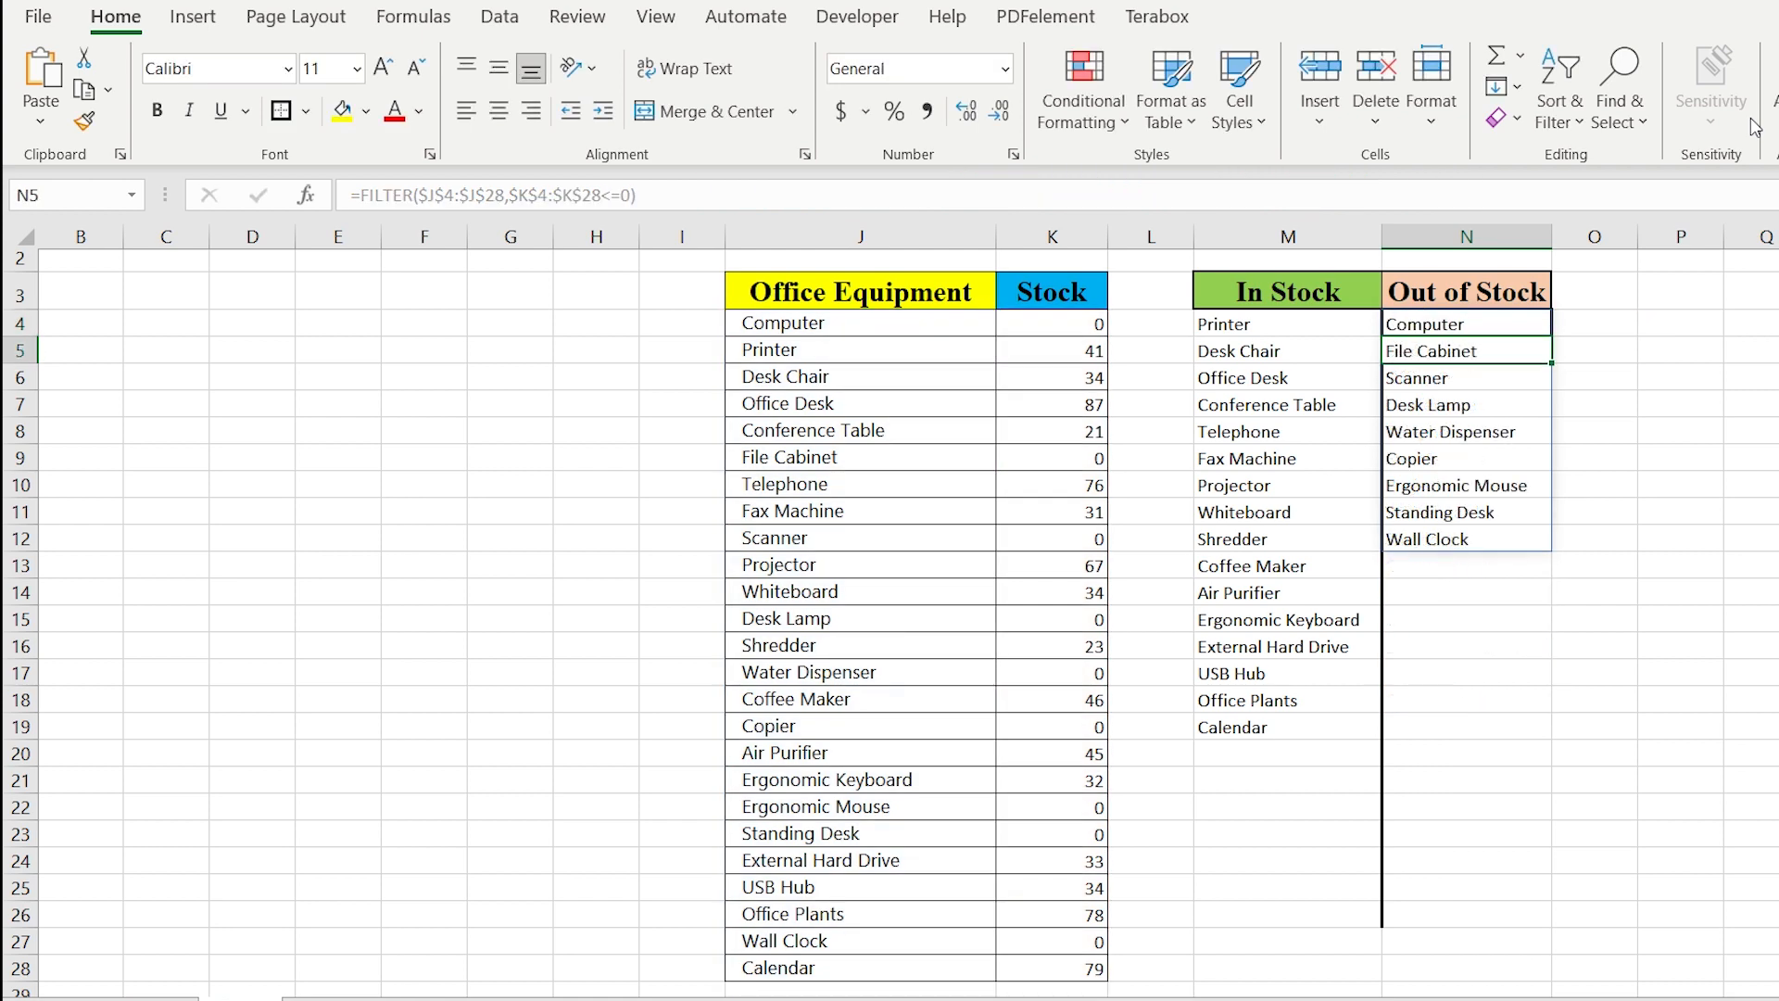
click(1464, 323)
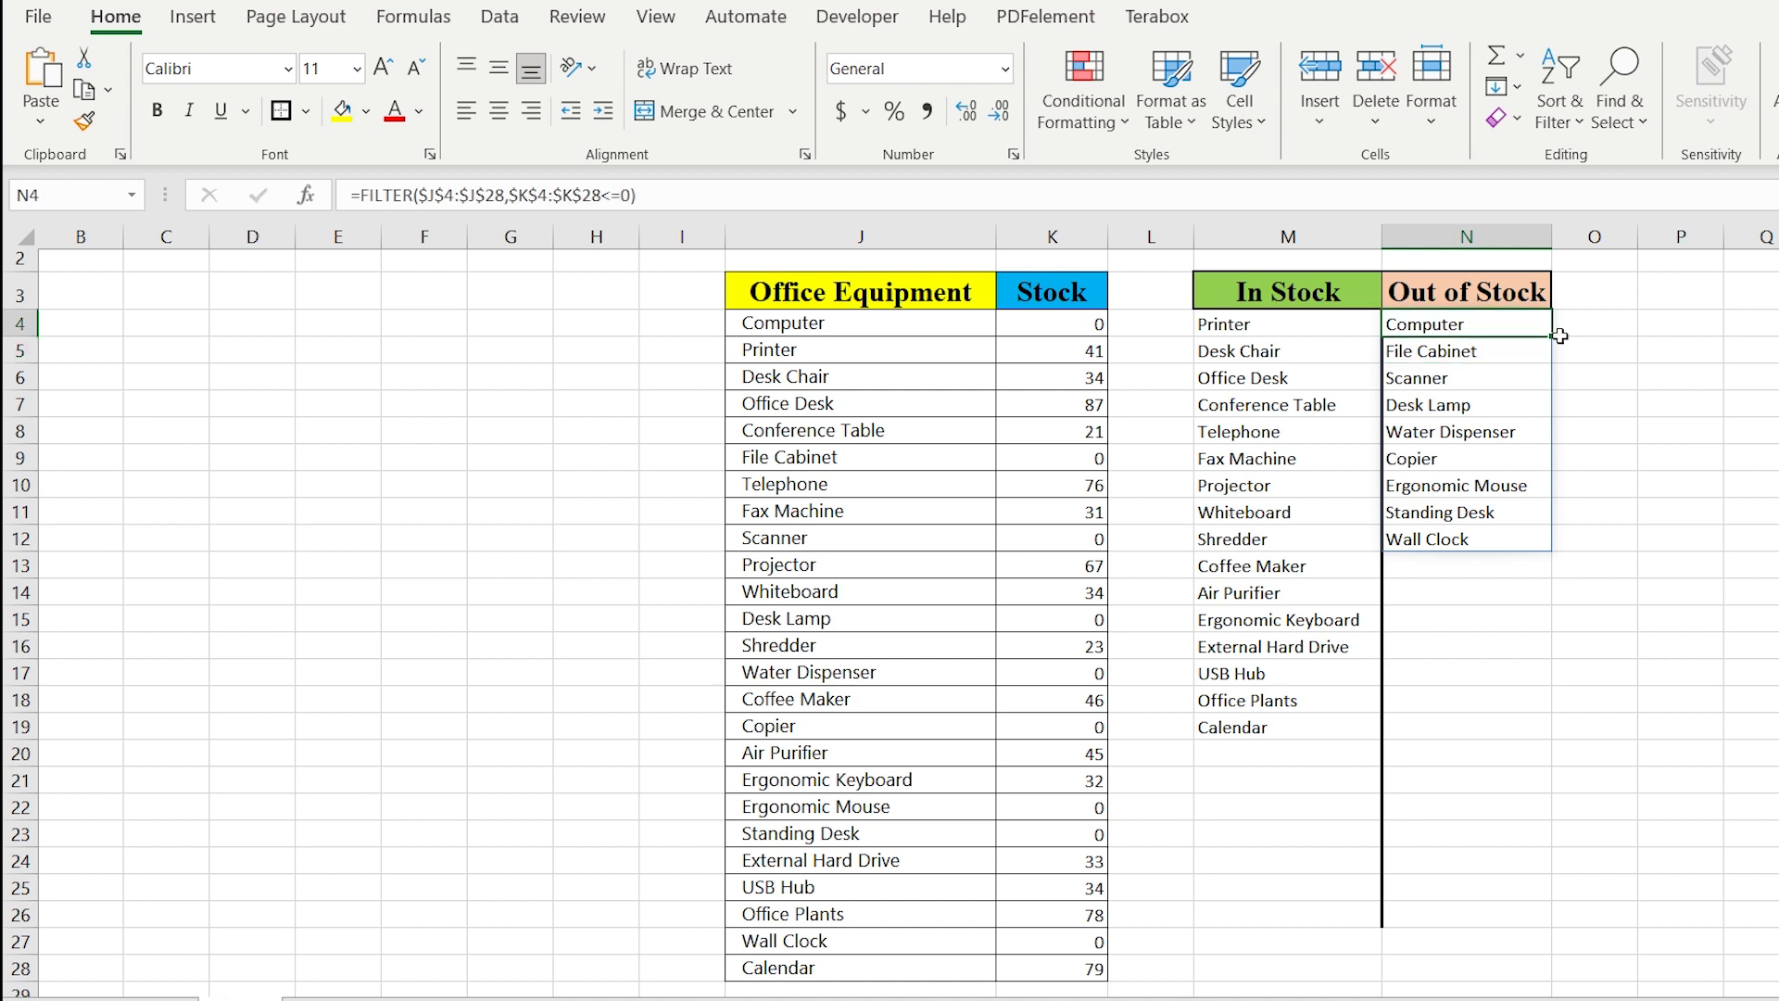